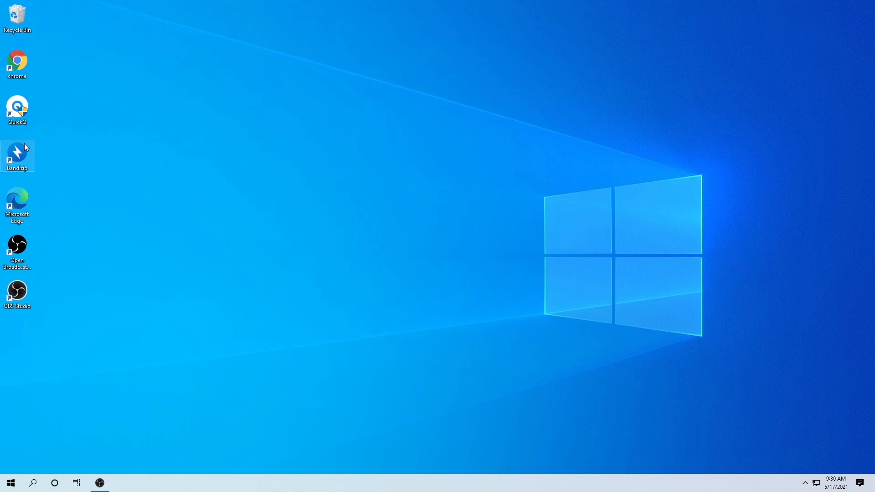
Launch Chrome from the desktop and enter the WAVLINK web address
{"action": "double_click", "coordinate": [17, 63]}
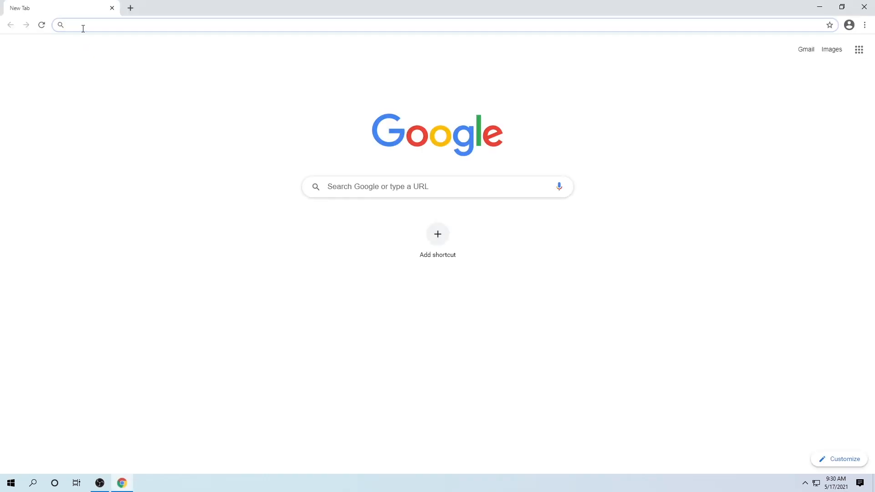
{"action": "type", "text": "www"}
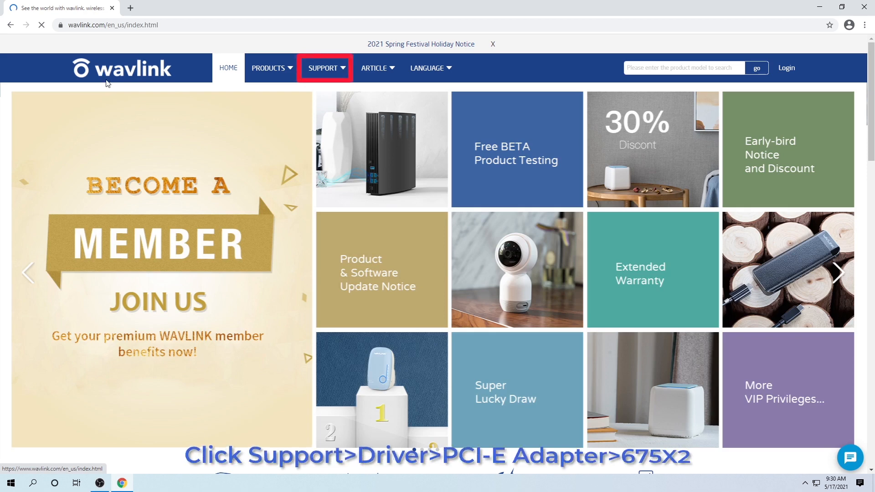
Navigate Support > Driver and scroll to the Wireless PCI-E Adapter models
{"action": "left_click", "coordinate": [323, 68]}
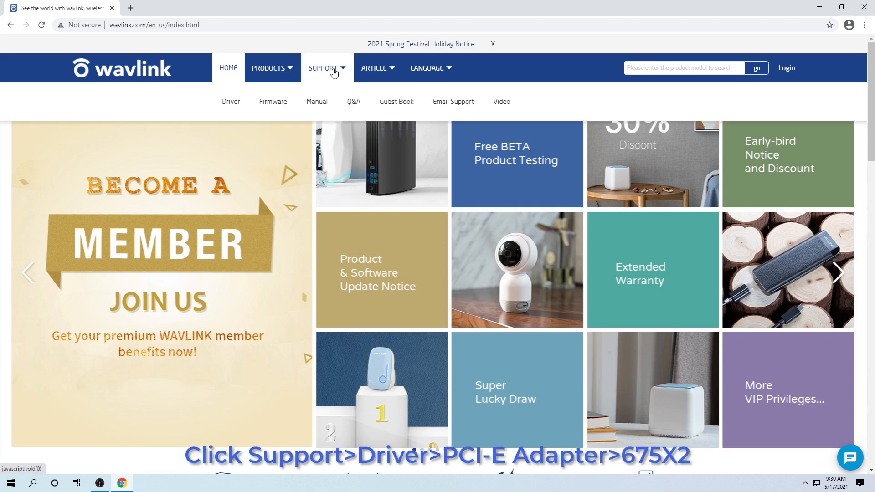
{"action": "mouse_move", "coordinate": [231, 101]}
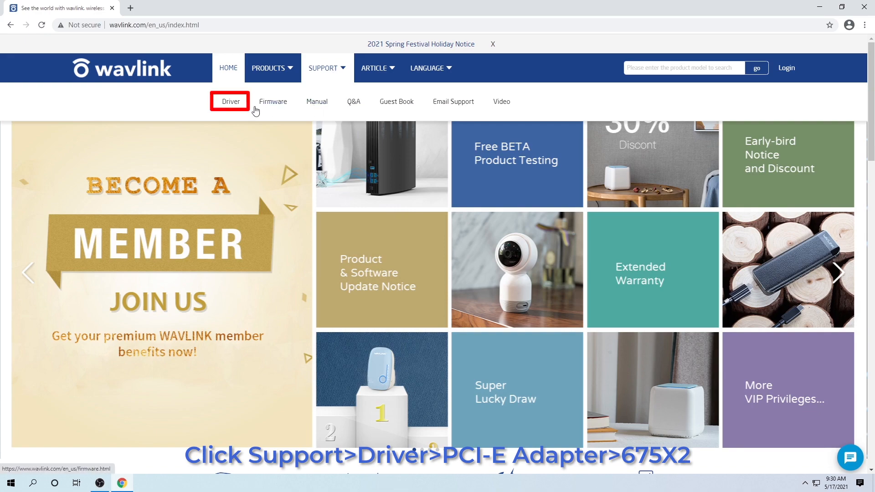
{"action": "left_click", "coordinate": [230, 101]}
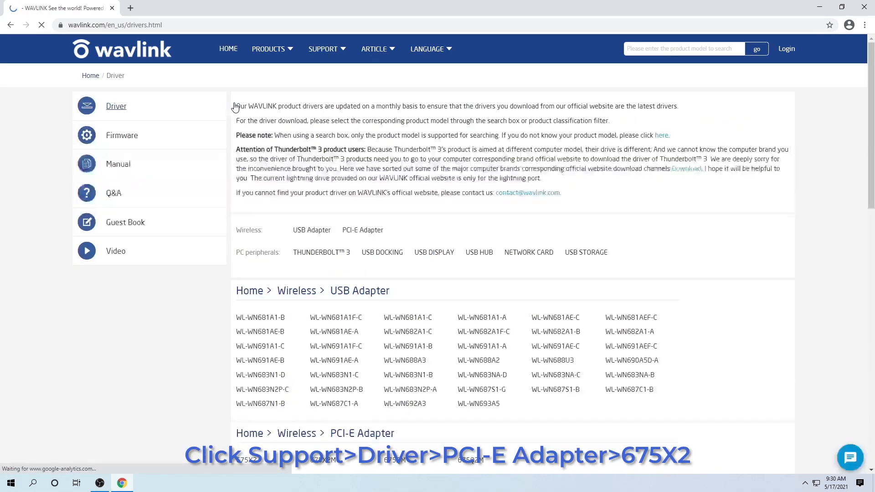
{"action": "scroll", "scroll_direction": "down", "scroll_amount": 3}
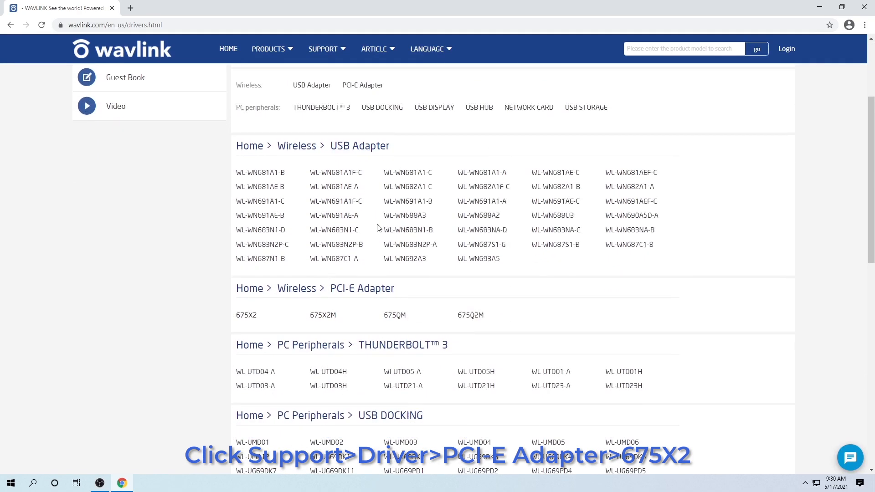
{"action": "scroll", "scroll_direction": "down", "scroll_amount": 3}
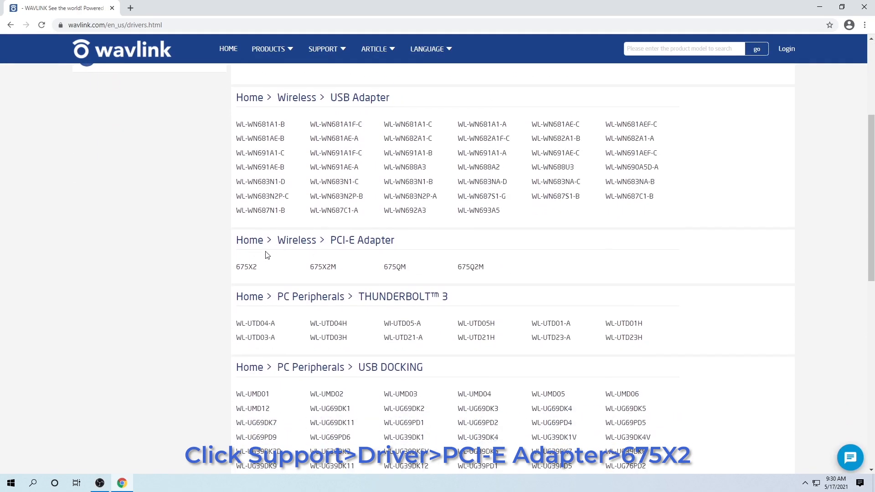
{"action": "left_click", "coordinate": [245, 267]}
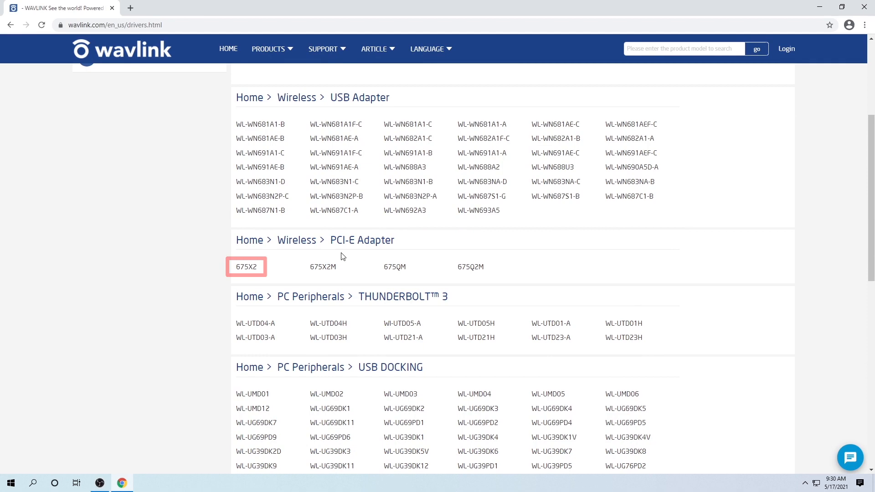
Download the Windows driver for the 675X2 model and dismiss its details popup
{"action": "left_click", "coordinate": [245, 266]}
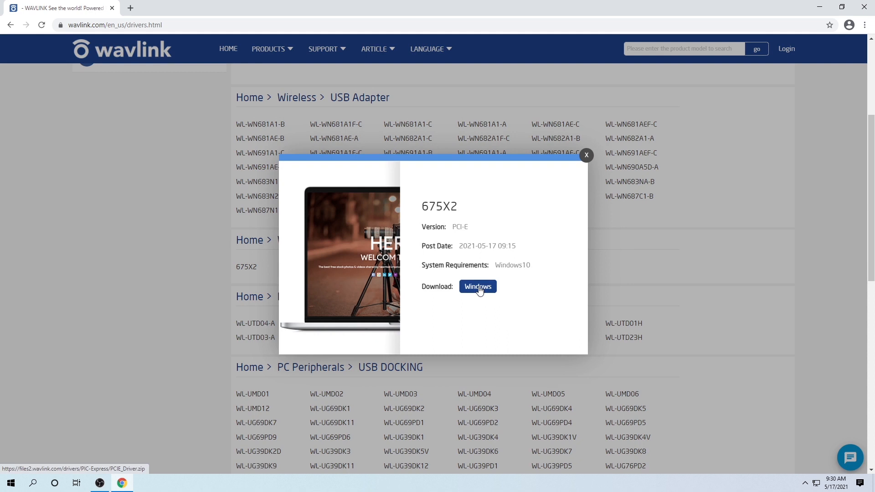
{"action": "left_click", "coordinate": [476, 286]}
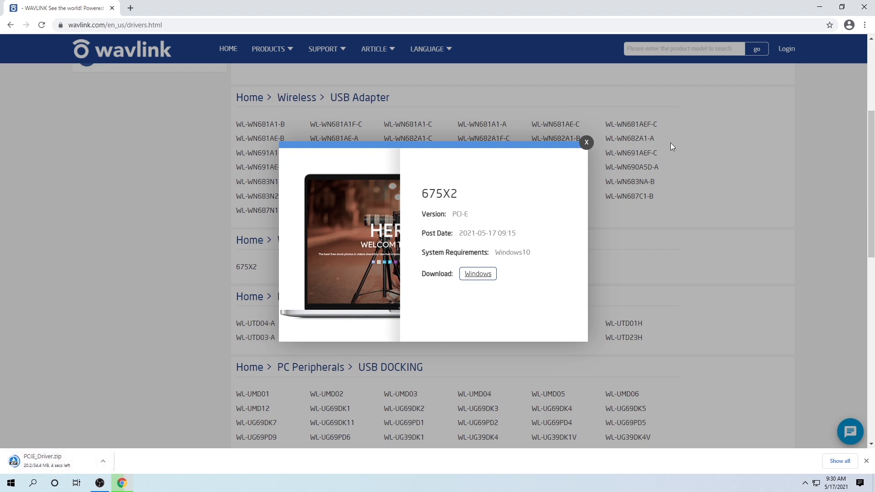
{"action": "mouse_move", "coordinate": [612, 155]}
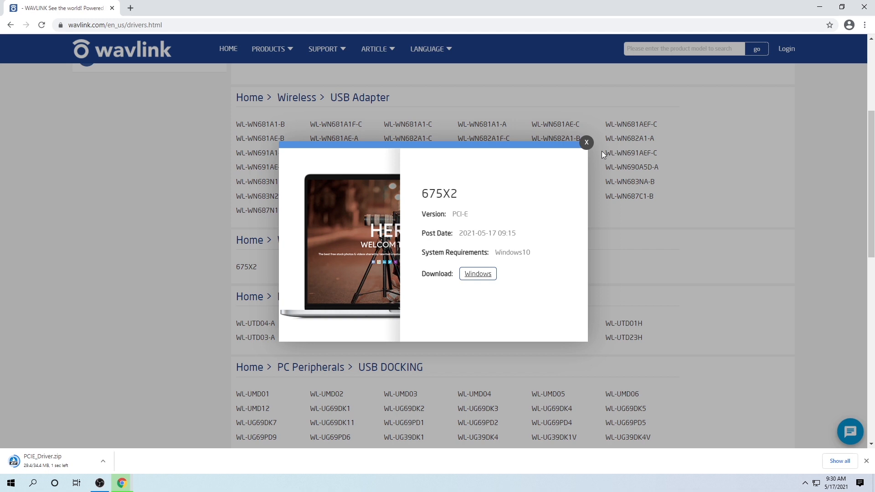
{"action": "left_click", "coordinate": [586, 142]}
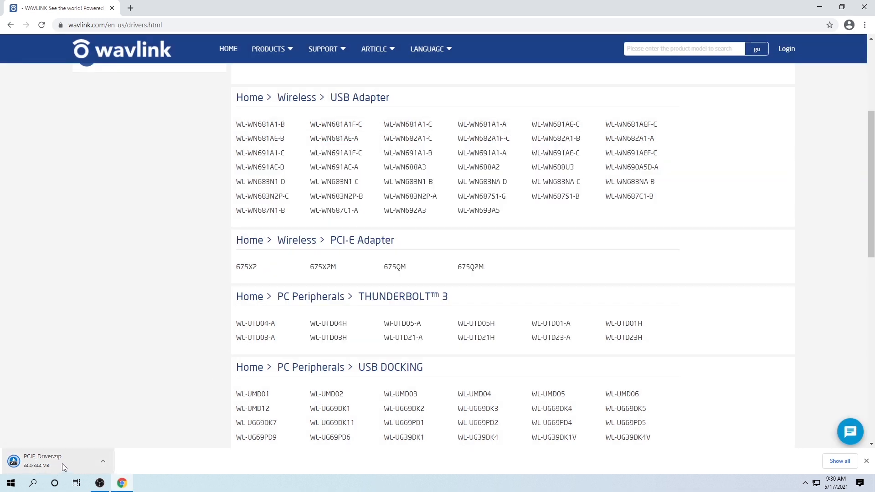
Open the downloaded PCIE_Driver.zip from the download bar in Bandizip
{"action": "left_click", "coordinate": [48, 460]}
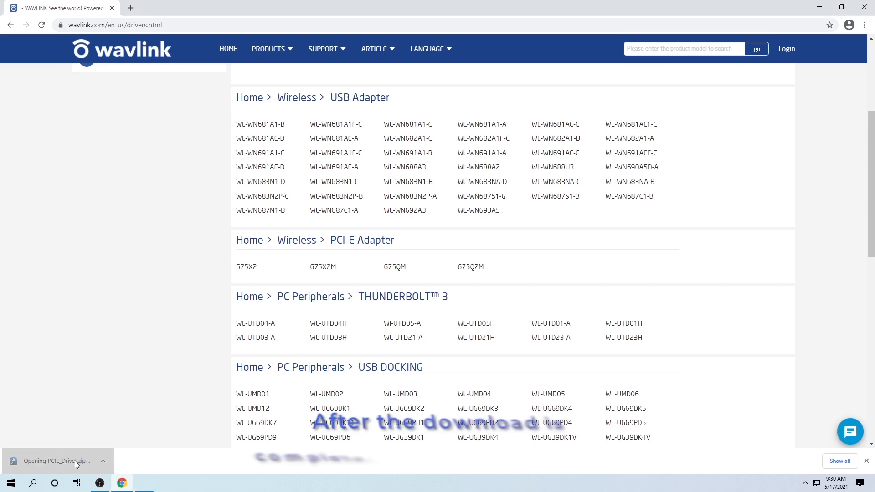
{"action": "left_click", "coordinate": [55, 460]}
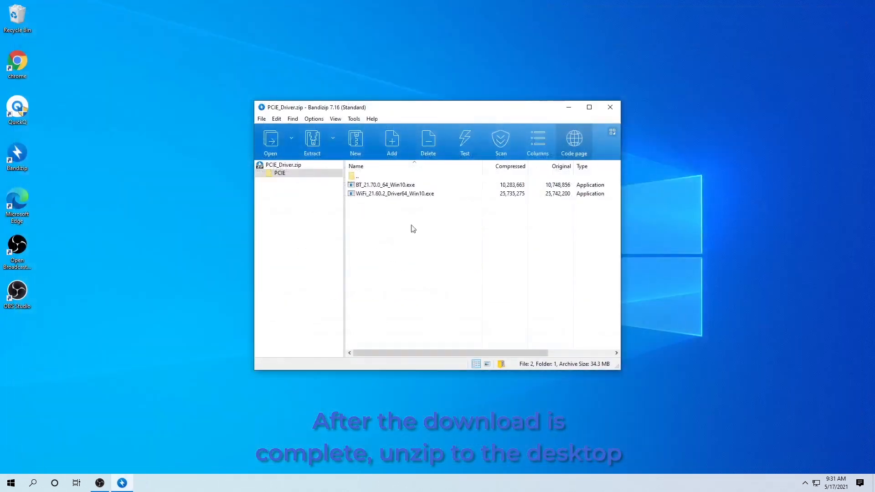
Extract the archive's PCIE folder to the Desktop, dismiss the report and close Bandizip
{"action": "left_click", "coordinate": [312, 142]}
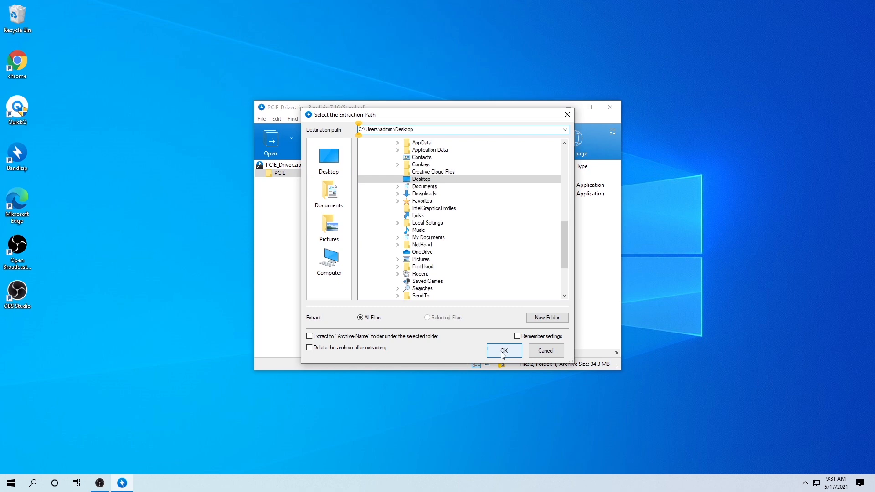
{"action": "left_click", "coordinate": [502, 350]}
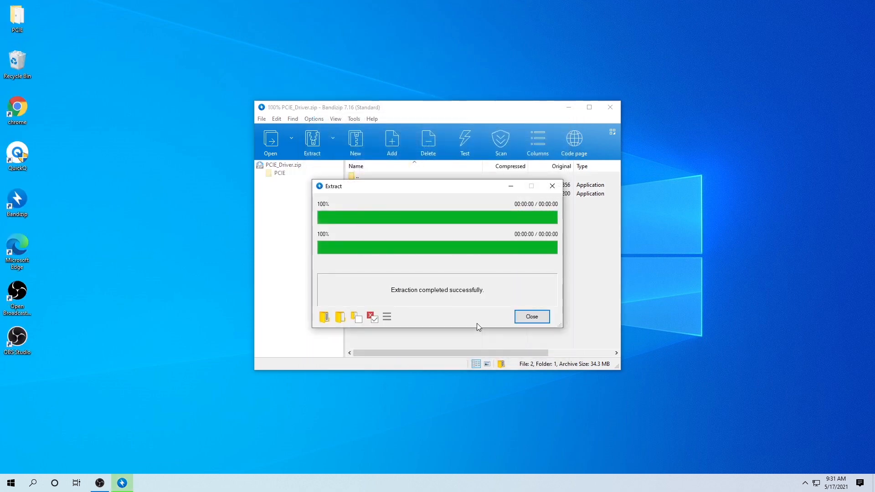
{"action": "left_click", "coordinate": [17, 18]}
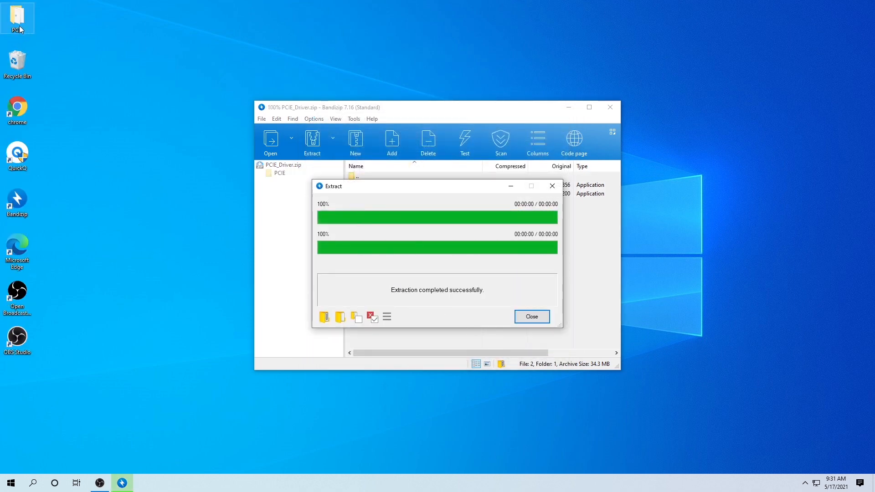
{"action": "left_click", "coordinate": [530, 316]}
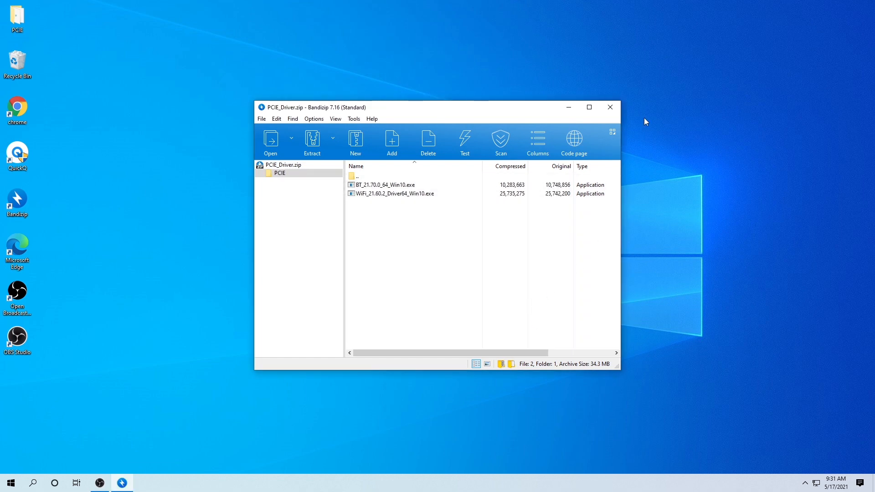
{"action": "left_click", "coordinate": [609, 106]}
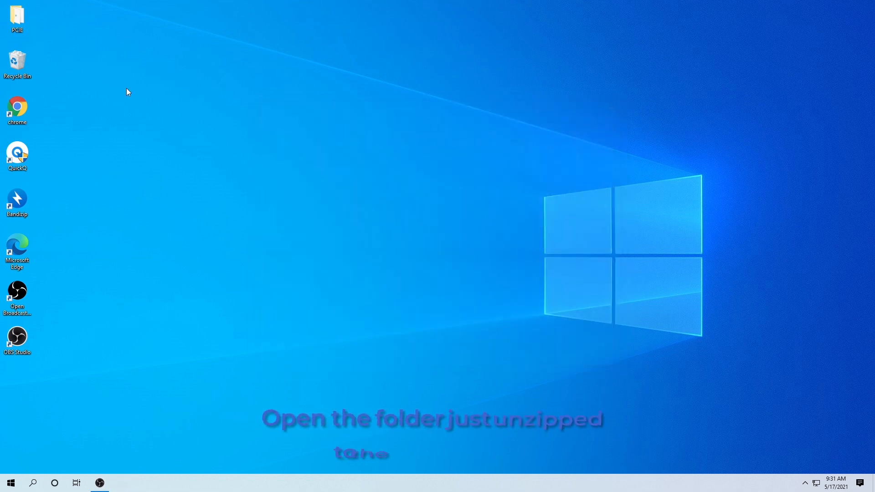
Open the desktop PCIE folder and run WiFi_21.60.2_Driver64_Win10.exe
{"action": "double_click", "coordinate": [17, 16]}
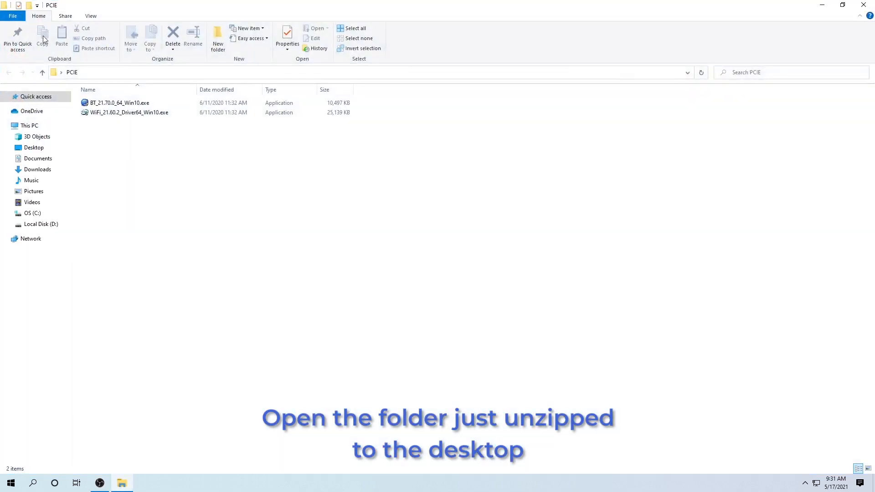
{"action": "left_click", "coordinate": [120, 103]}
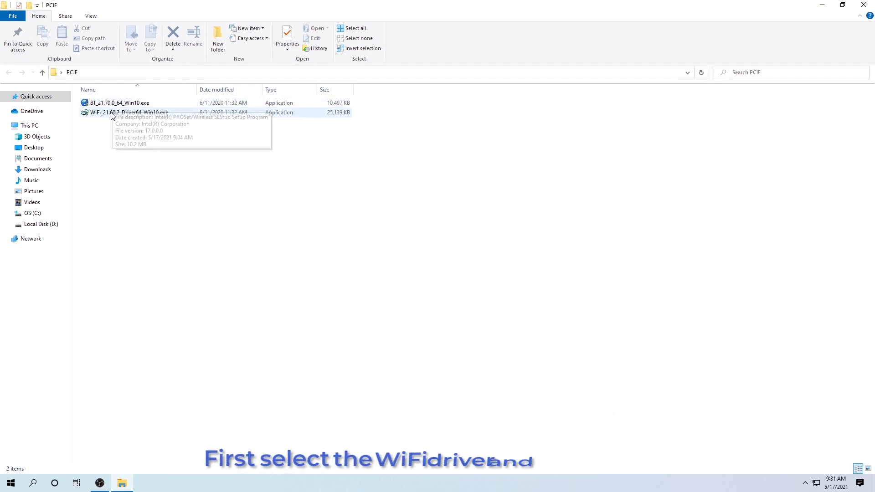
{"action": "left_click", "coordinate": [130, 112]}
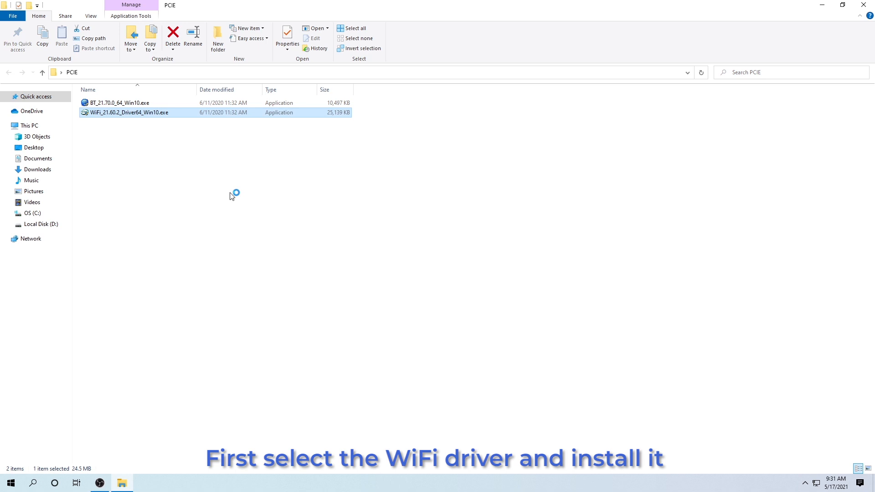
{"action": "double_click", "coordinate": [130, 112]}
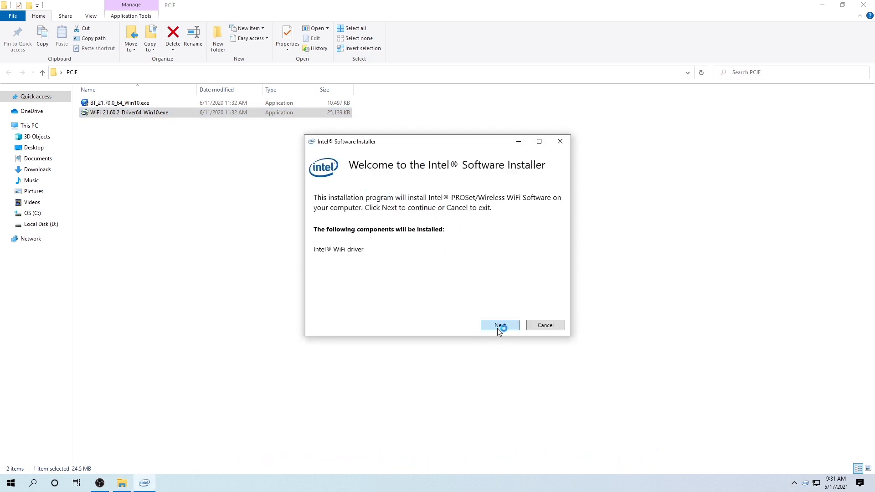
Accept the Intel license terms, install the WiFi driver and finish the installer
{"action": "left_click", "coordinate": [498, 324]}
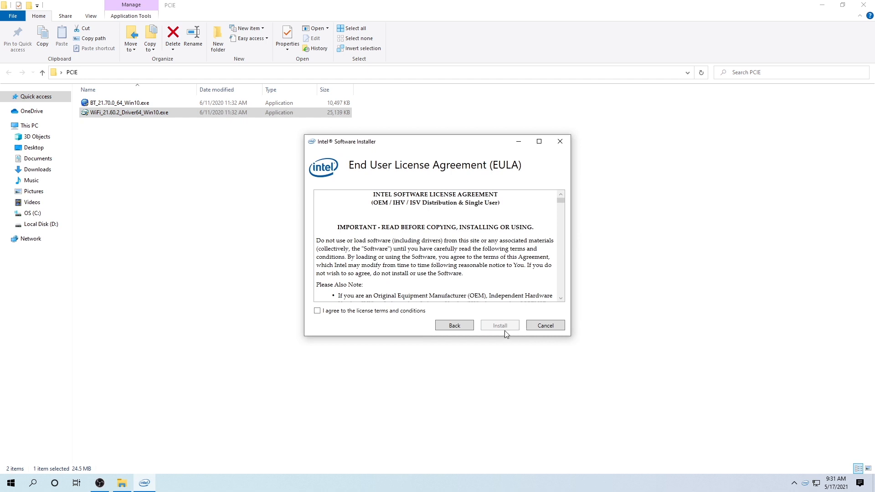
{"action": "left_click", "coordinate": [317, 311]}
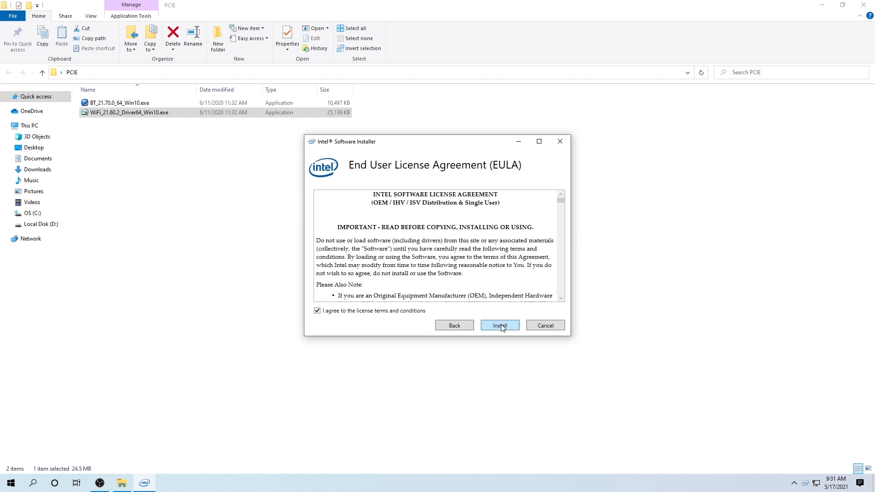
{"action": "left_click", "coordinate": [498, 326]}
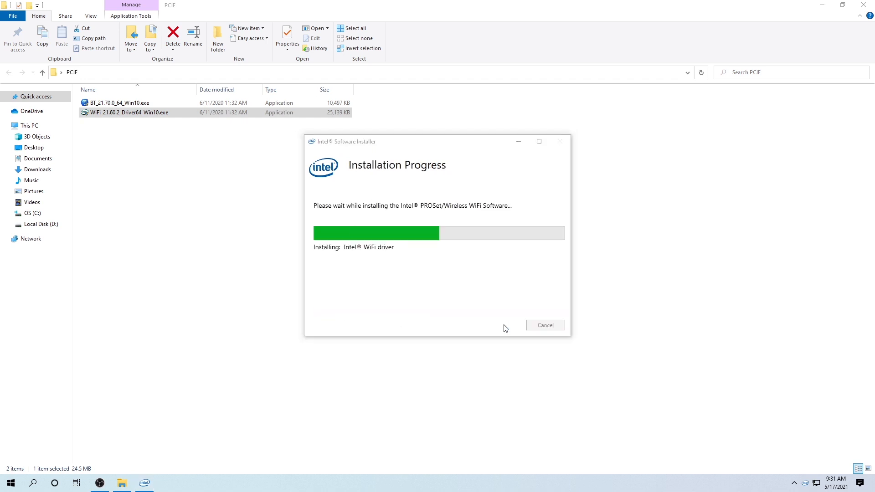
{"action": "mouse_move", "coordinate": [641, 232]}
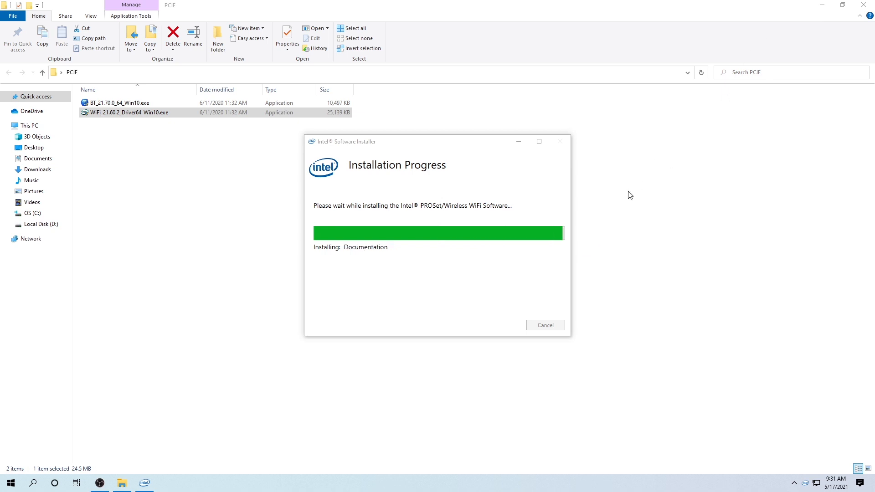
{"action": "left_click", "coordinate": [545, 325]}
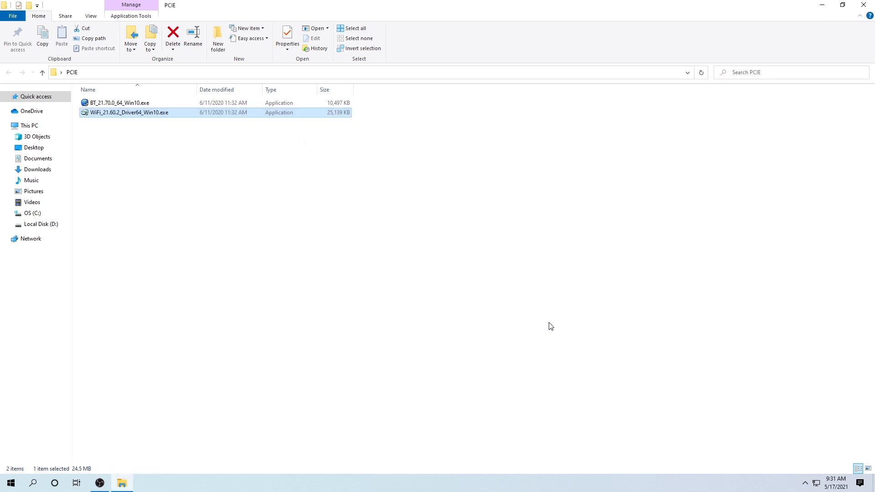
{"action": "mouse_move", "coordinate": [119, 103]}
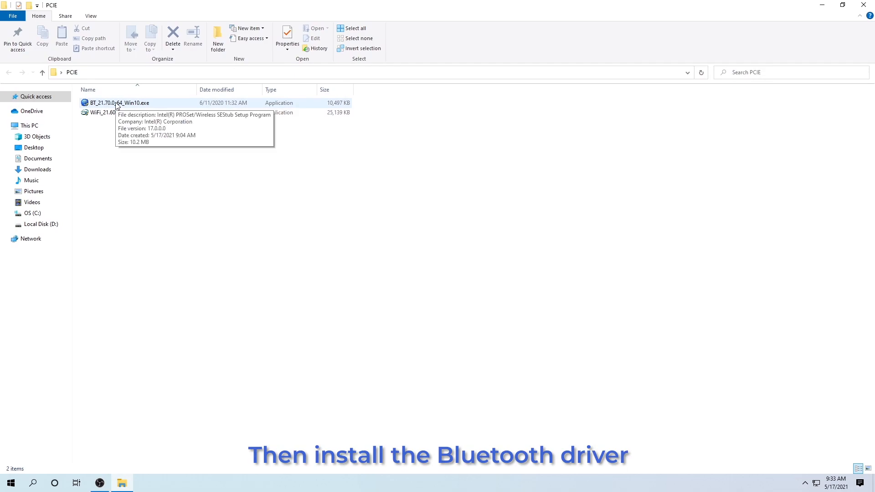